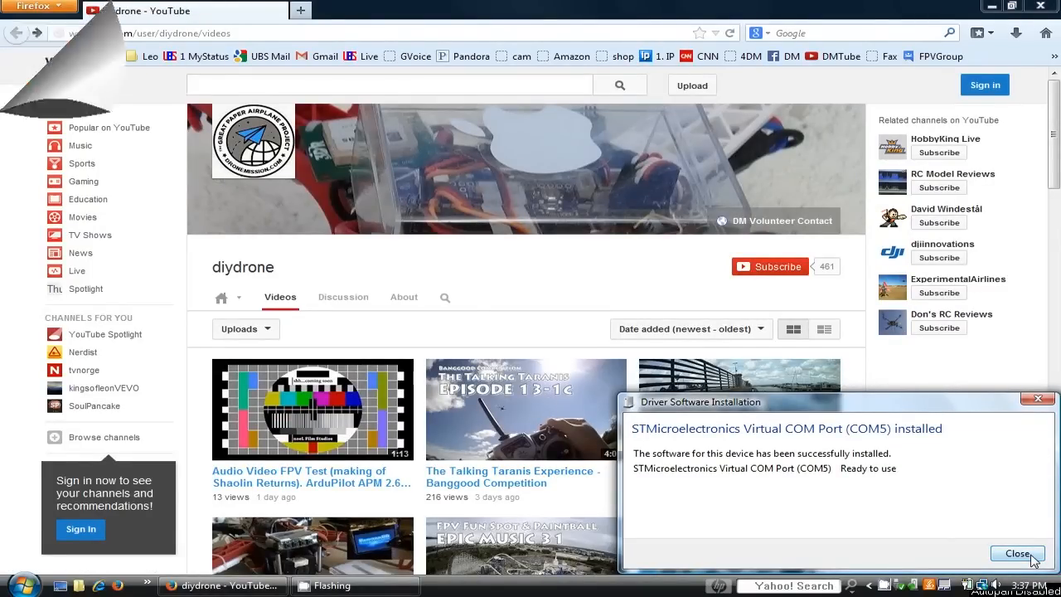
# - Dismiss the driver notice and browse walkera.com Service to the Software update download center
pyautogui.click(1018, 553)
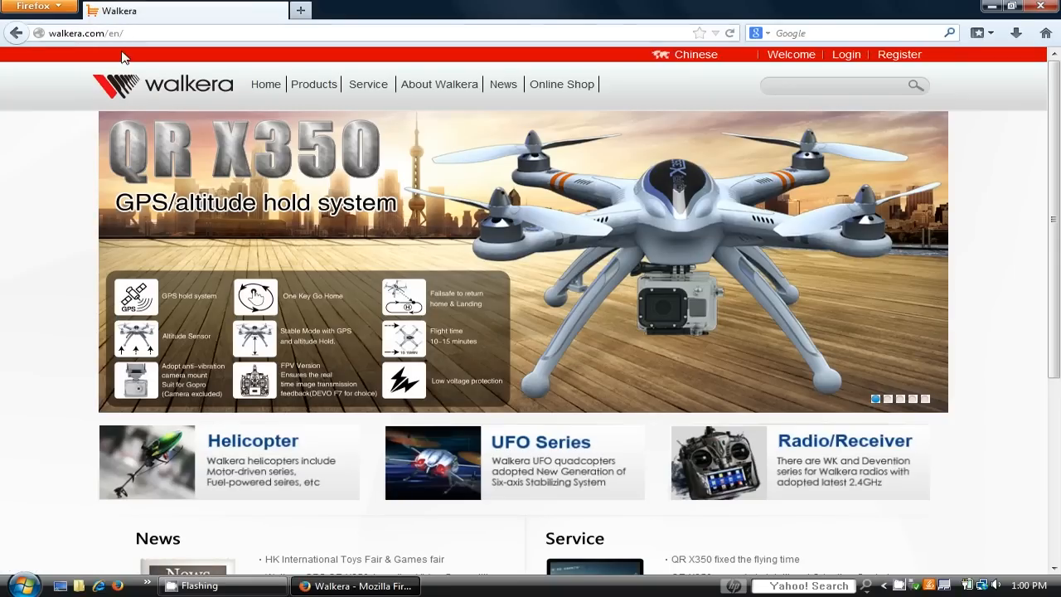
pyautogui.click(83, 34)
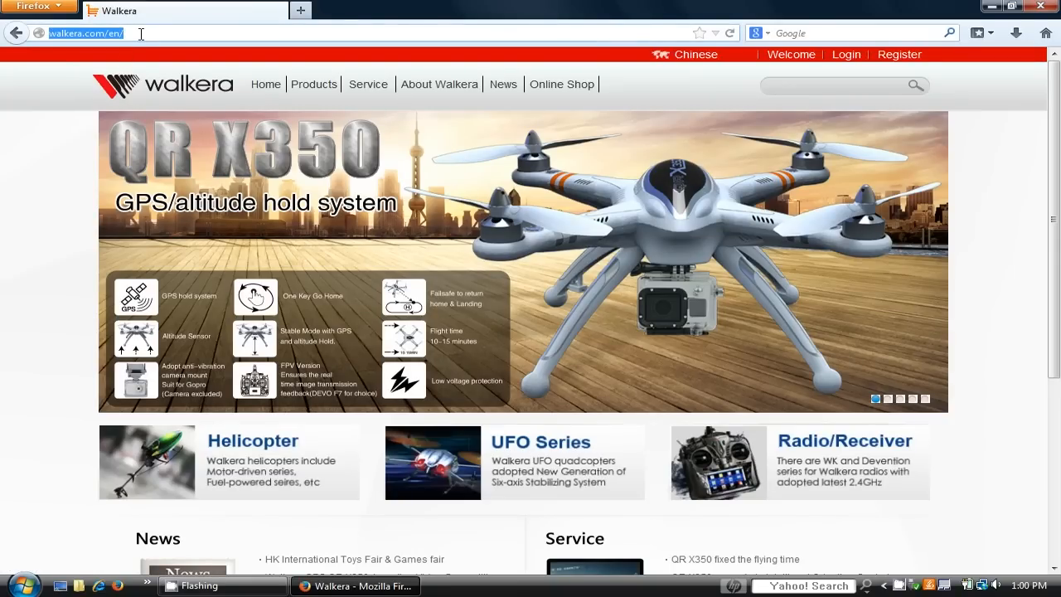
pyautogui.moveTo(368, 84)
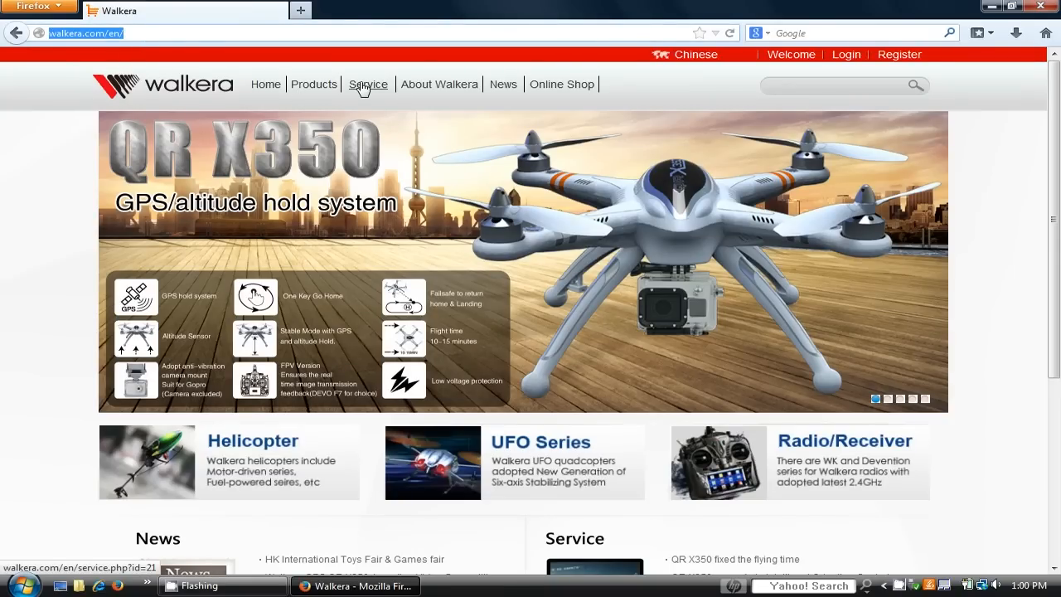
pyautogui.click(368, 83)
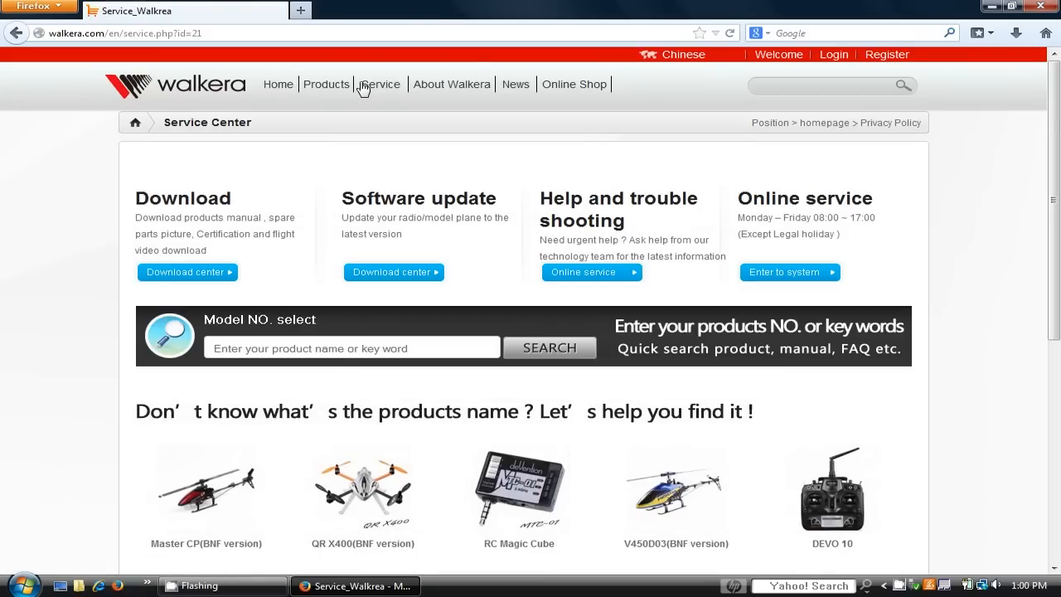
pyautogui.click(394, 272)
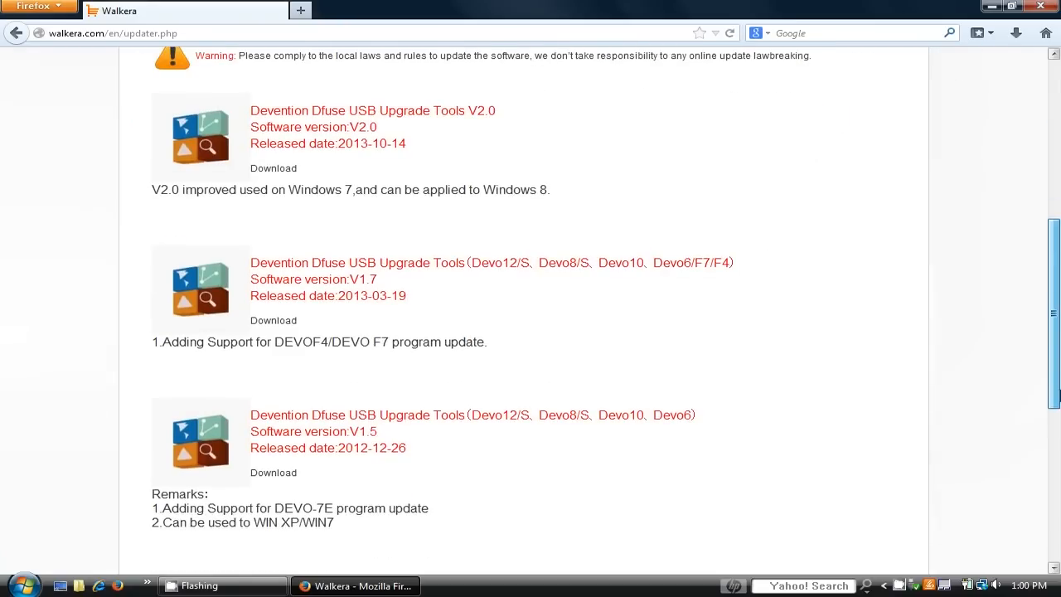
pyautogui.scroll(-3)
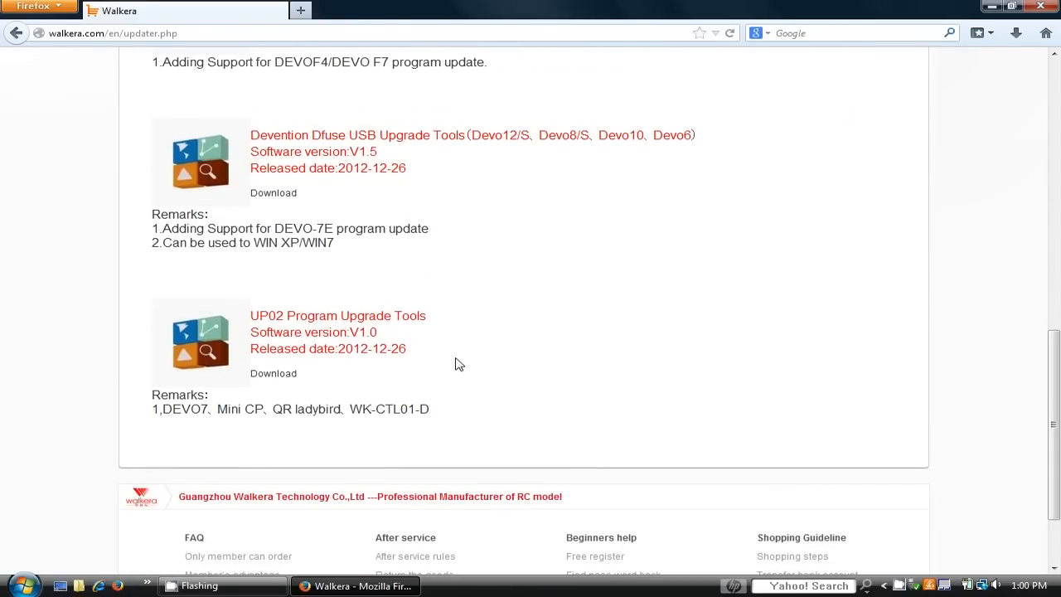
pyautogui.click(272, 373)
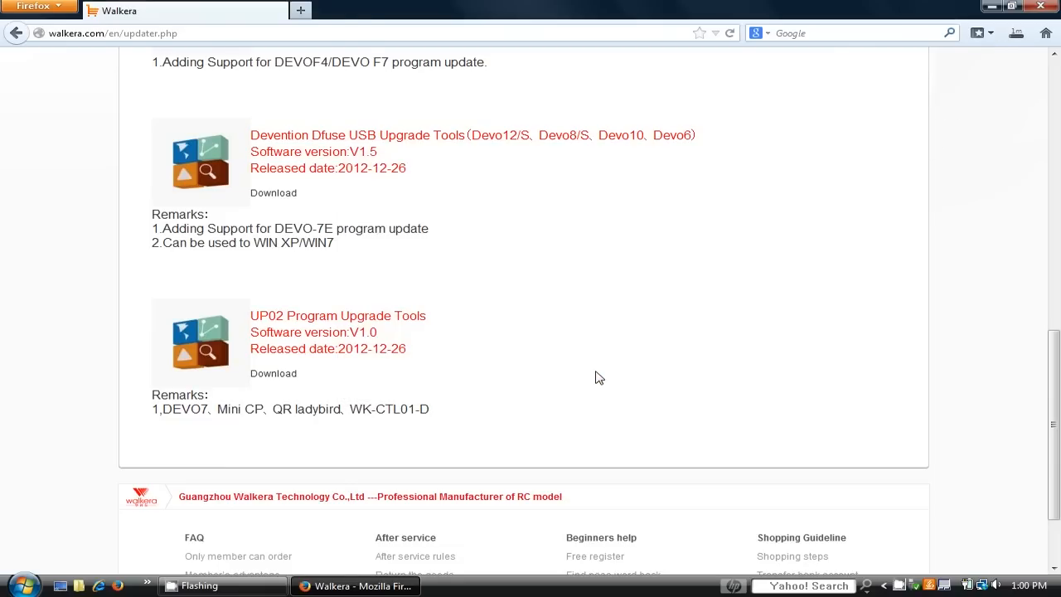
pyautogui.moveTo(1018, 78)
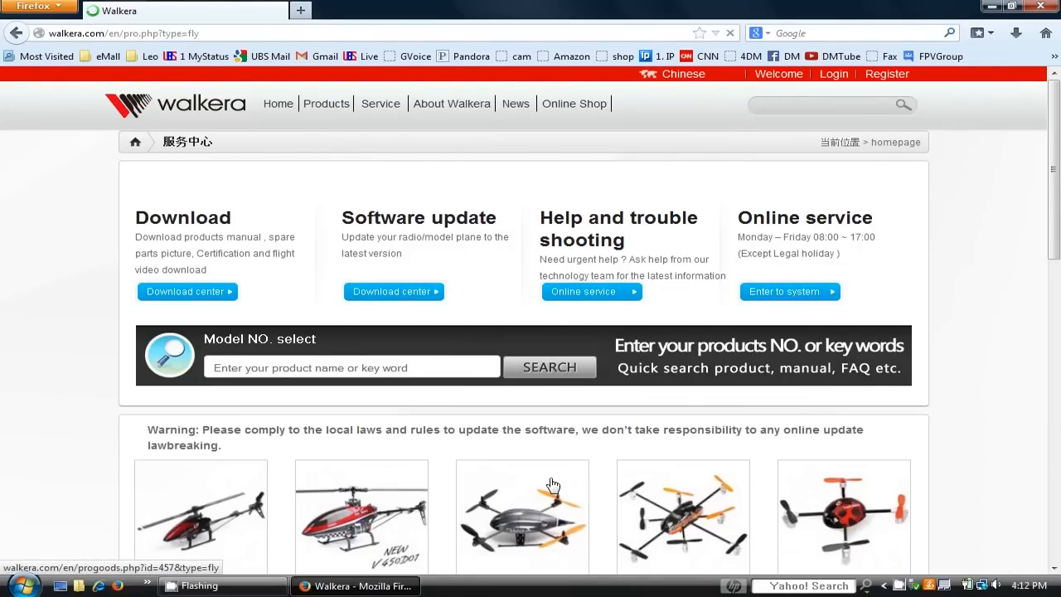
# - Scroll the download listing and open the downloaded UP02_Tools archive
pyautogui.scroll(-3)
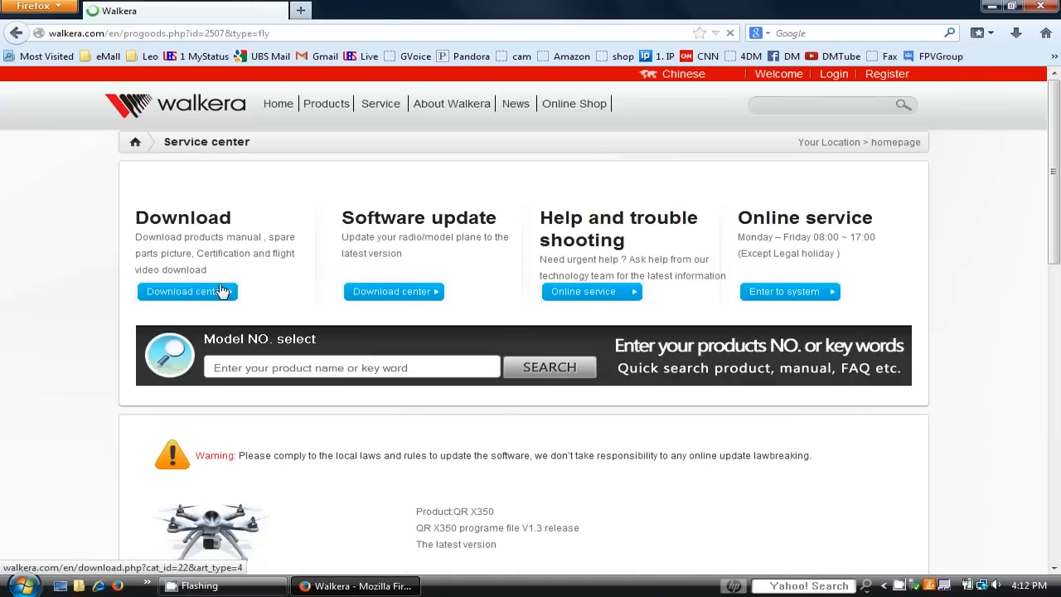
pyautogui.scroll(-3)
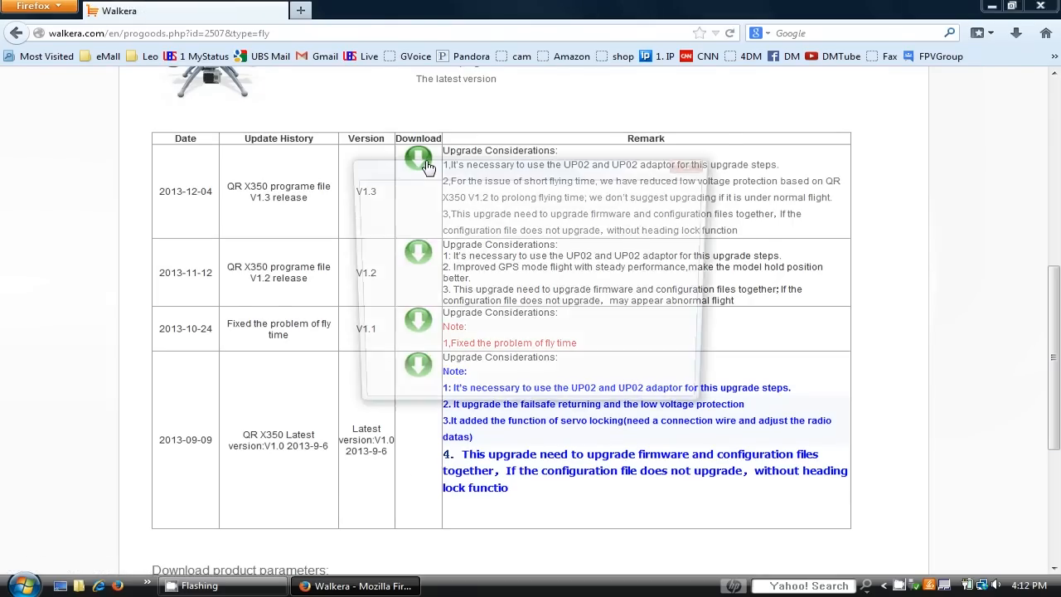
pyautogui.moveTo(593, 377)
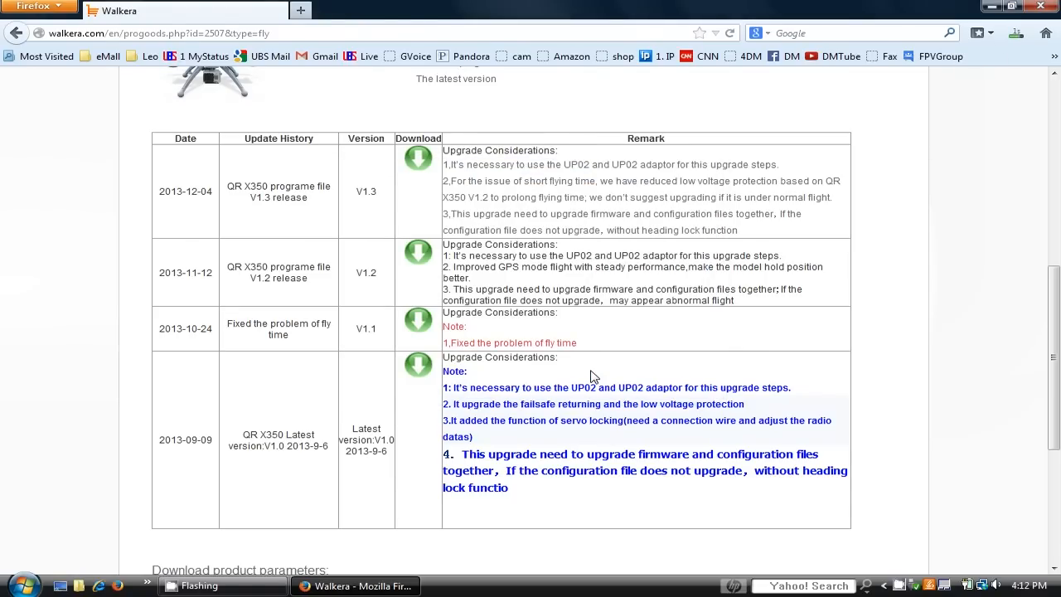
pyautogui.click(1016, 33)
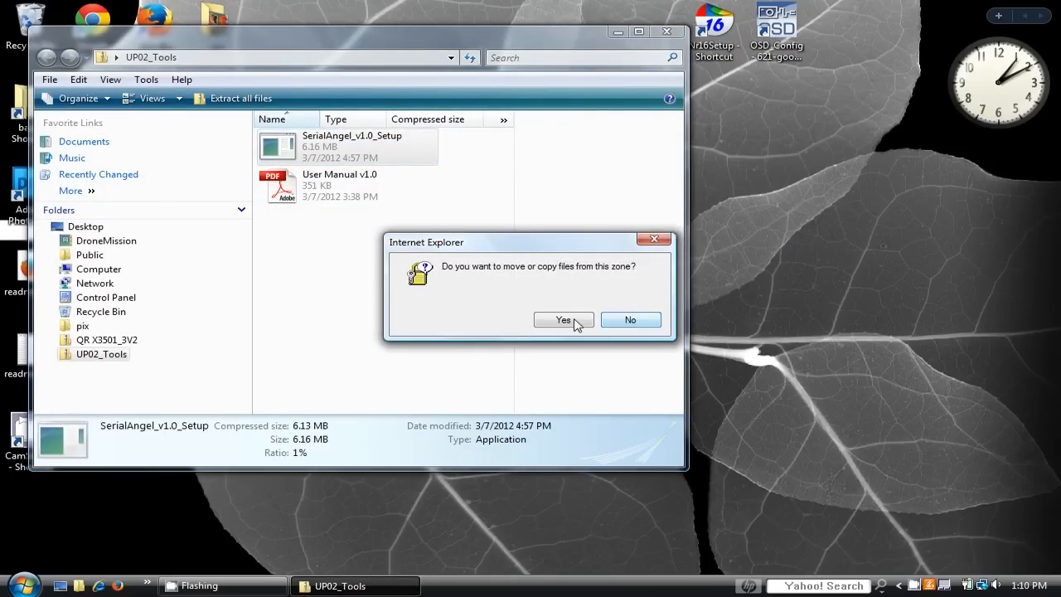
# - Copy the QR X3501_3V2 files to the desktop and place the SerialAngel setup beside them
pyautogui.click(563, 320)
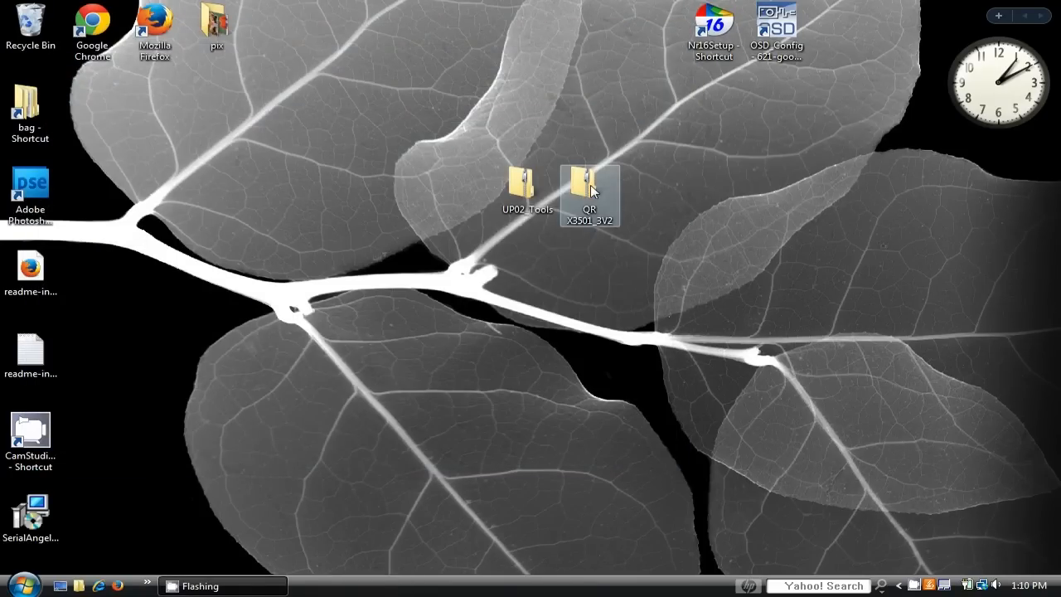
pyautogui.doubleClick(591, 180)
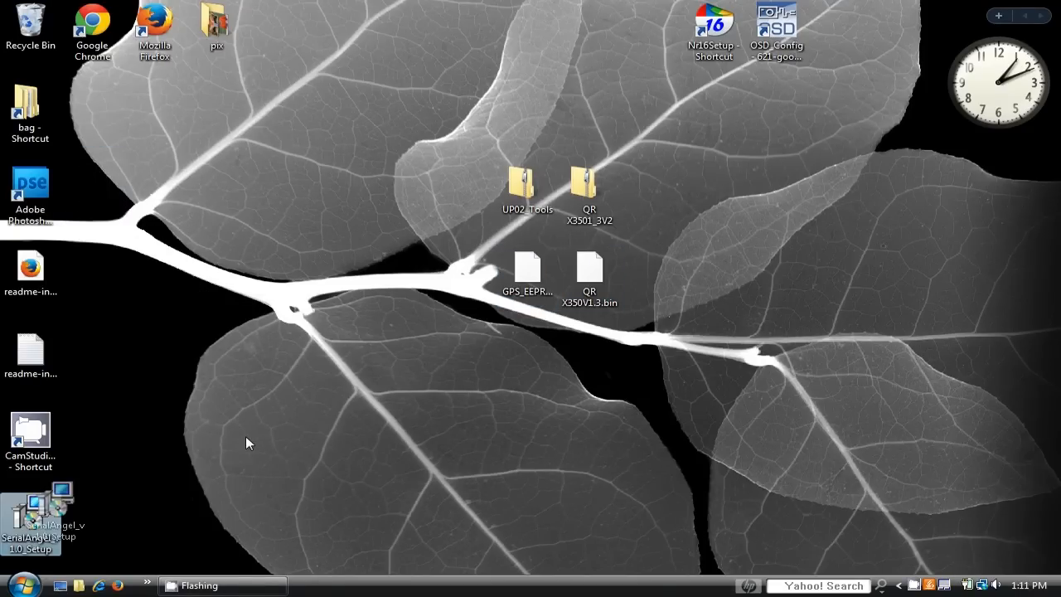
pyautogui.moveTo(37, 510); pyautogui.dragTo(465, 278)
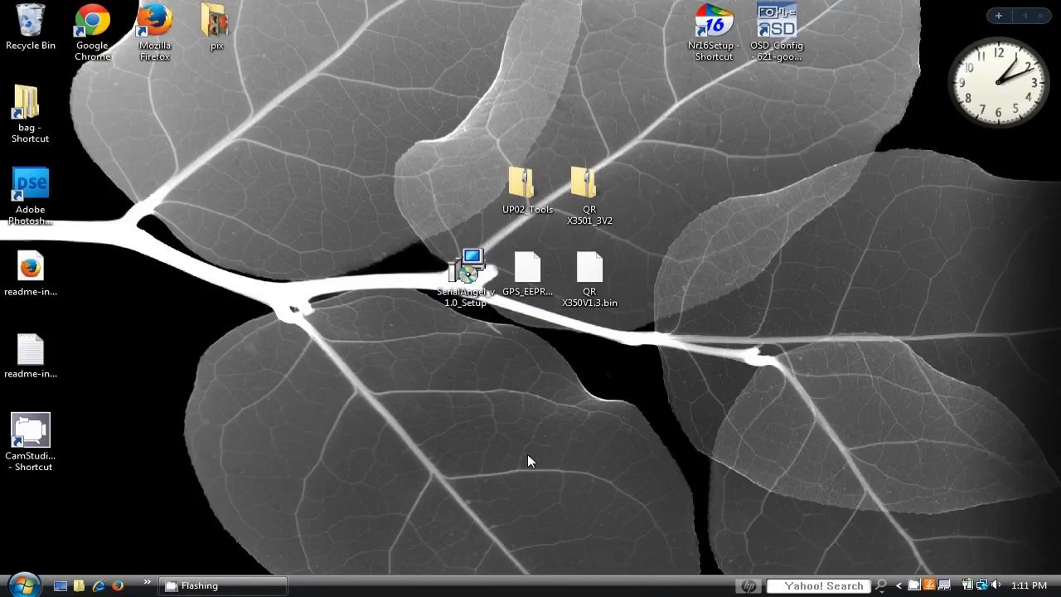
# - Run the SerialAngel setup as administrator and complete the wizard with default settings
pyautogui.rightClick(464, 274)
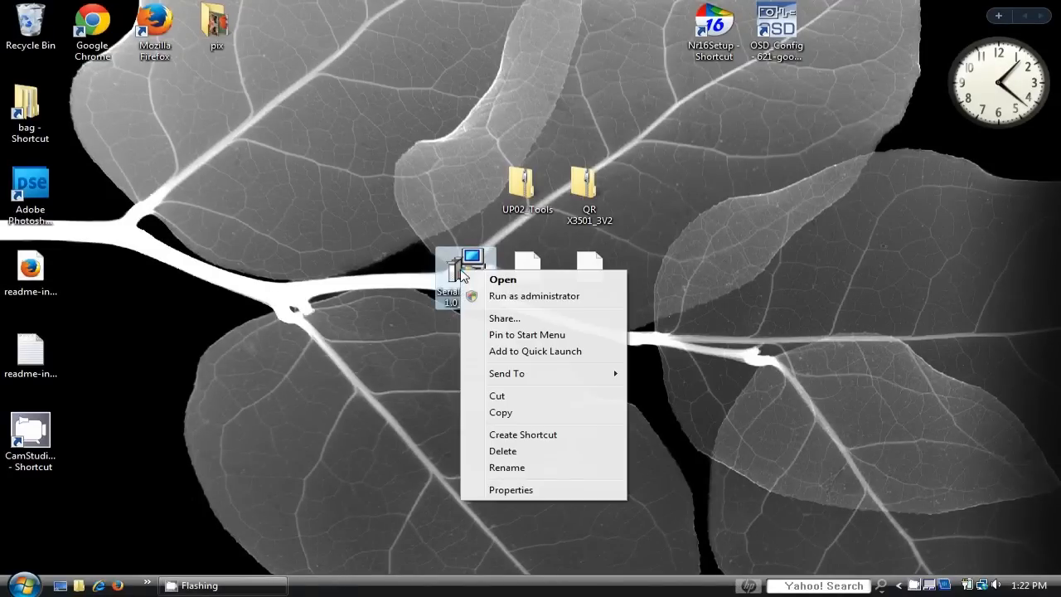
pyautogui.click(503, 280)
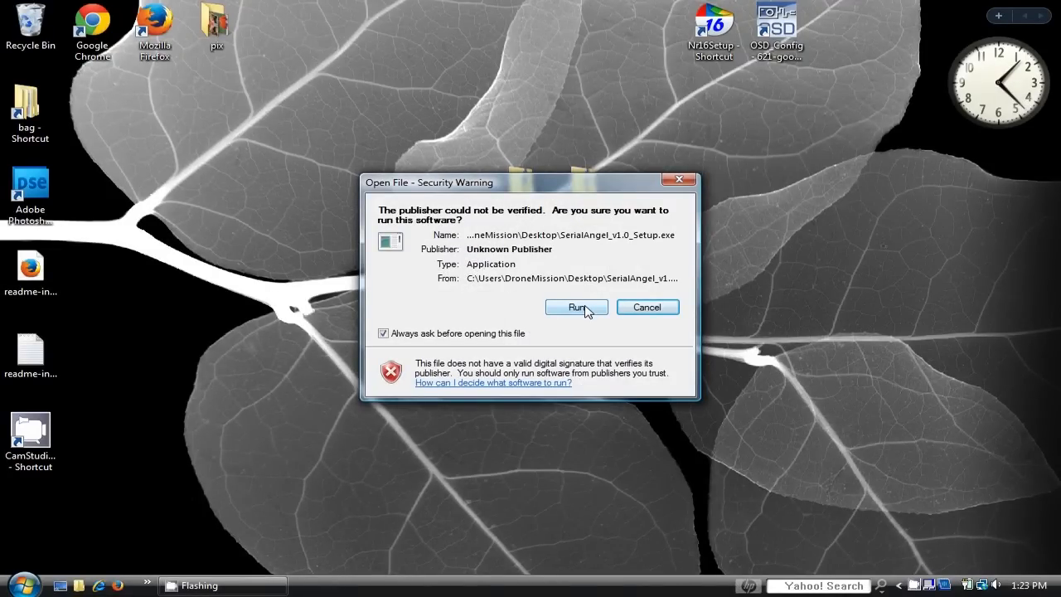
pyautogui.click(576, 307)
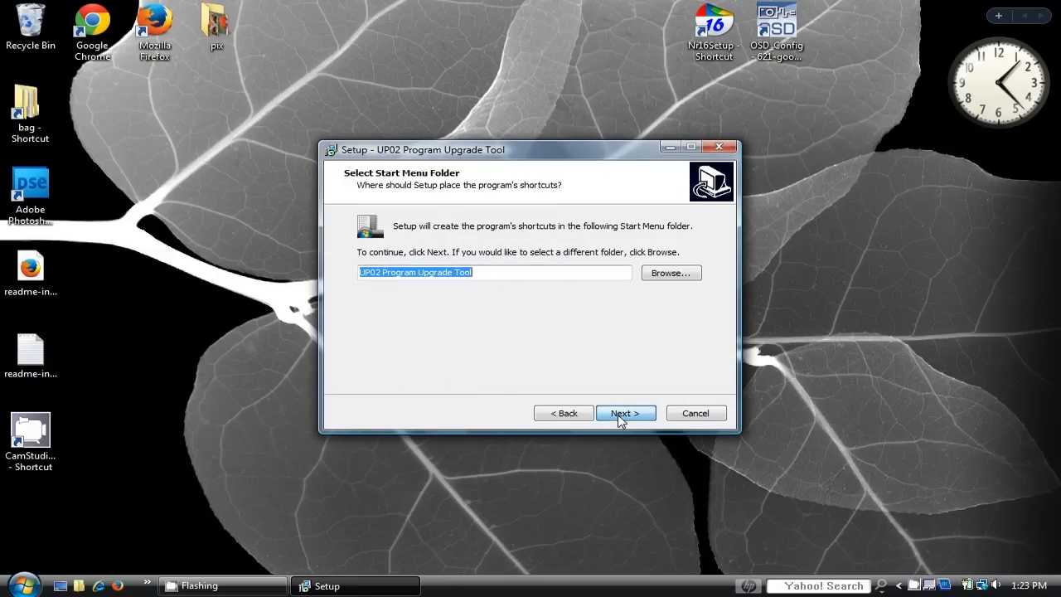
pyautogui.click(624, 413)
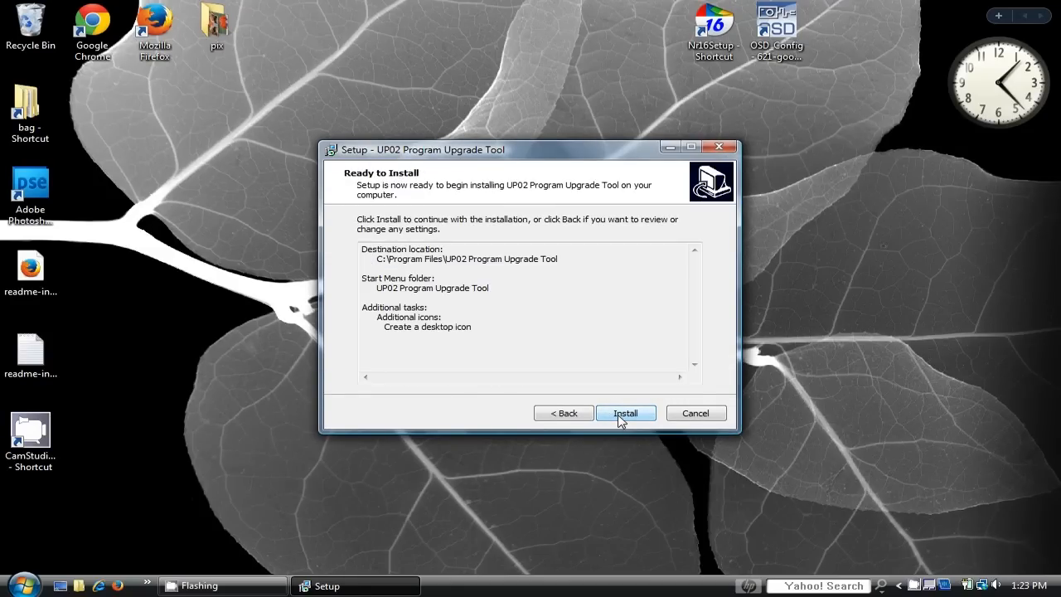
pyautogui.click(625, 413)
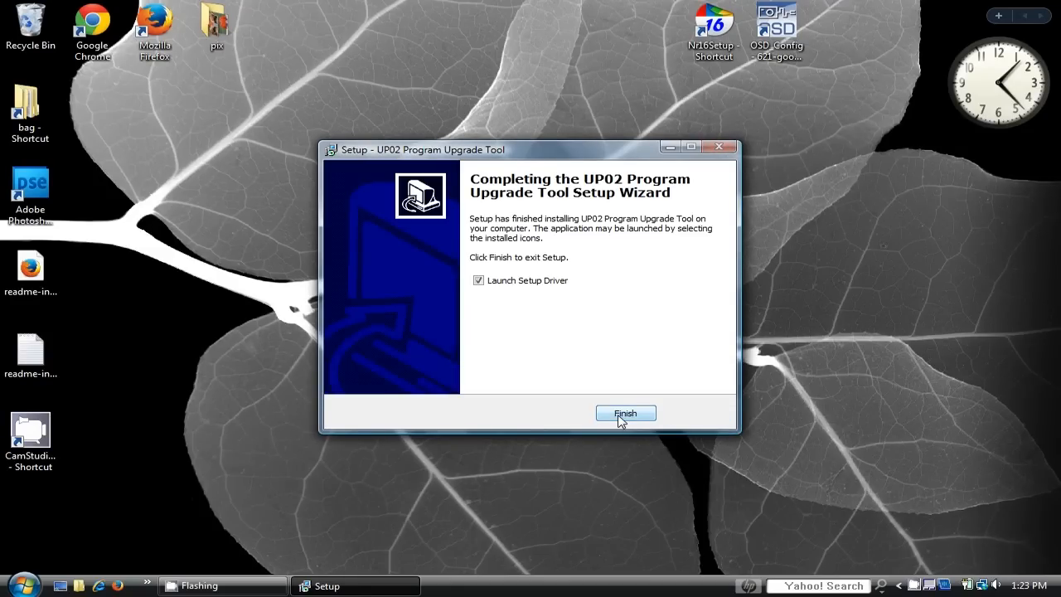
pyautogui.click(625, 414)
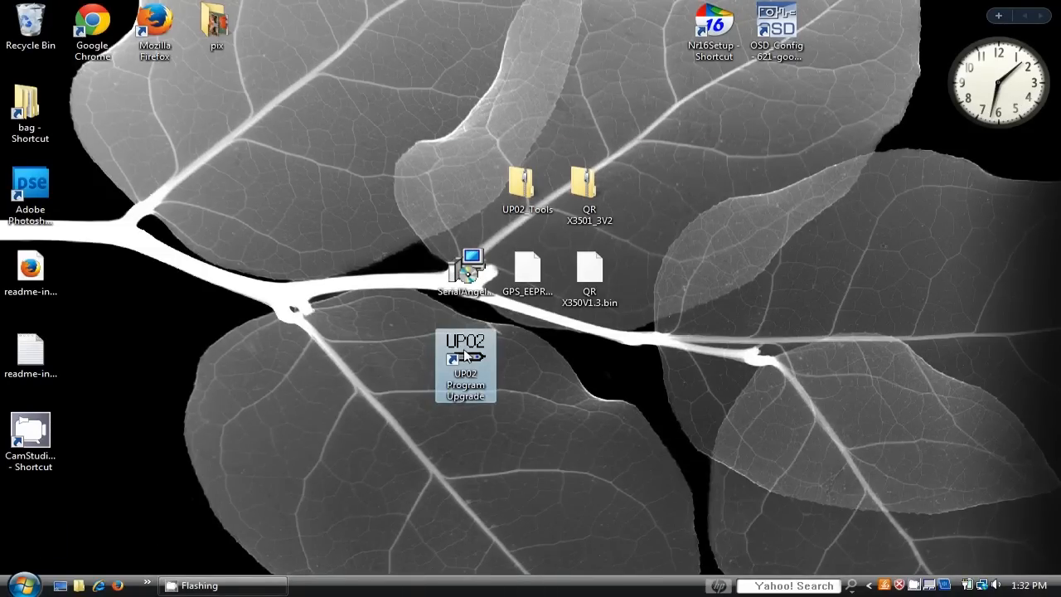
# - Launch the UP02 Program Upgrade shortcut and connect over COM5 until QR-X350 v1.0 appears
pyautogui.doubleClick(465, 365)
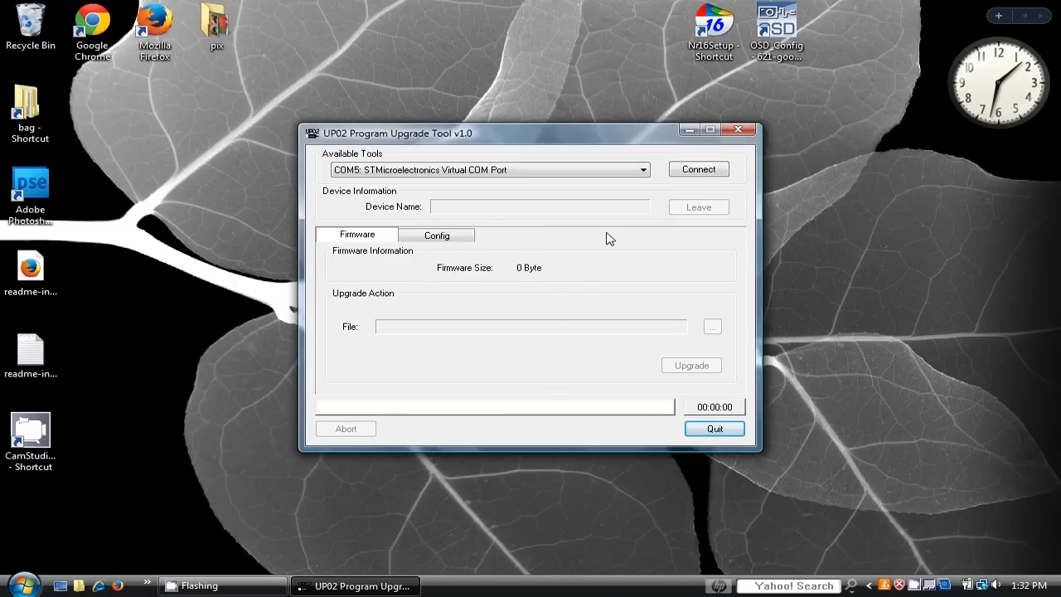
pyautogui.click(698, 168)
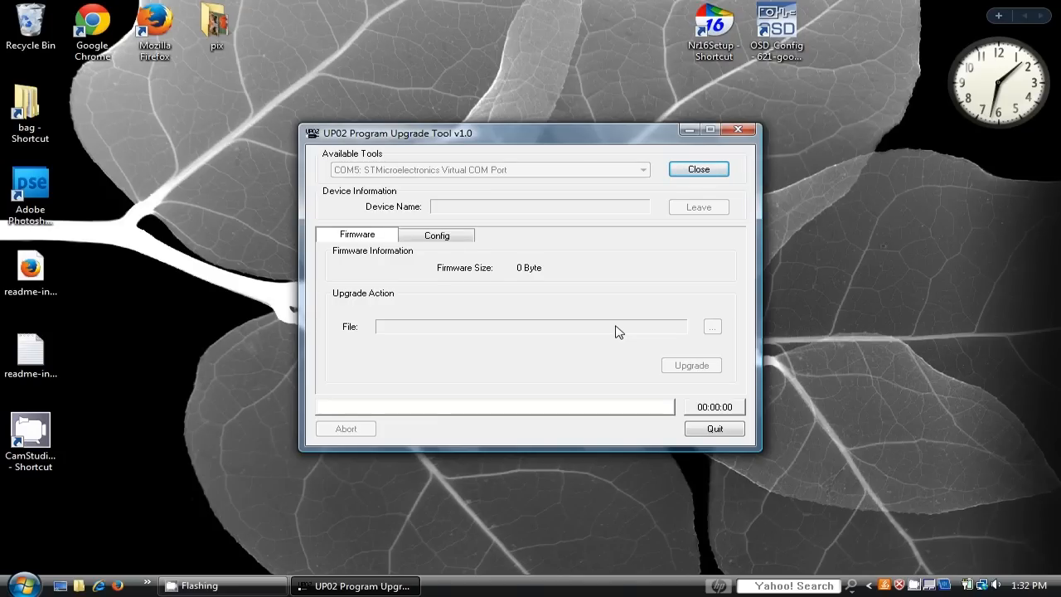
pyautogui.click(698, 168)
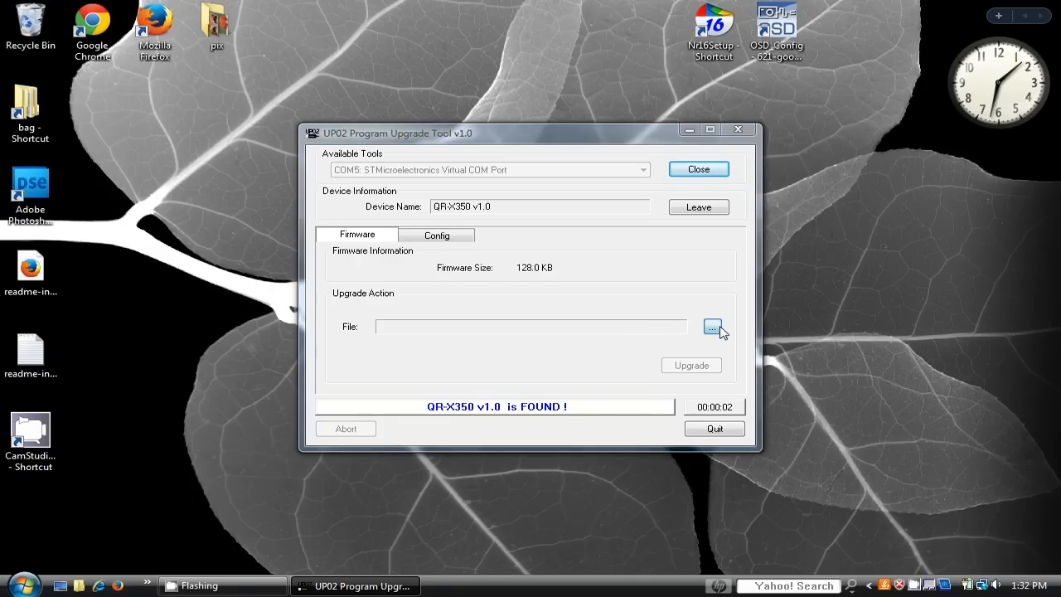
# - Load QR X350V1.3.bin and flash it to the QR-X350
pyautogui.click(711, 327)
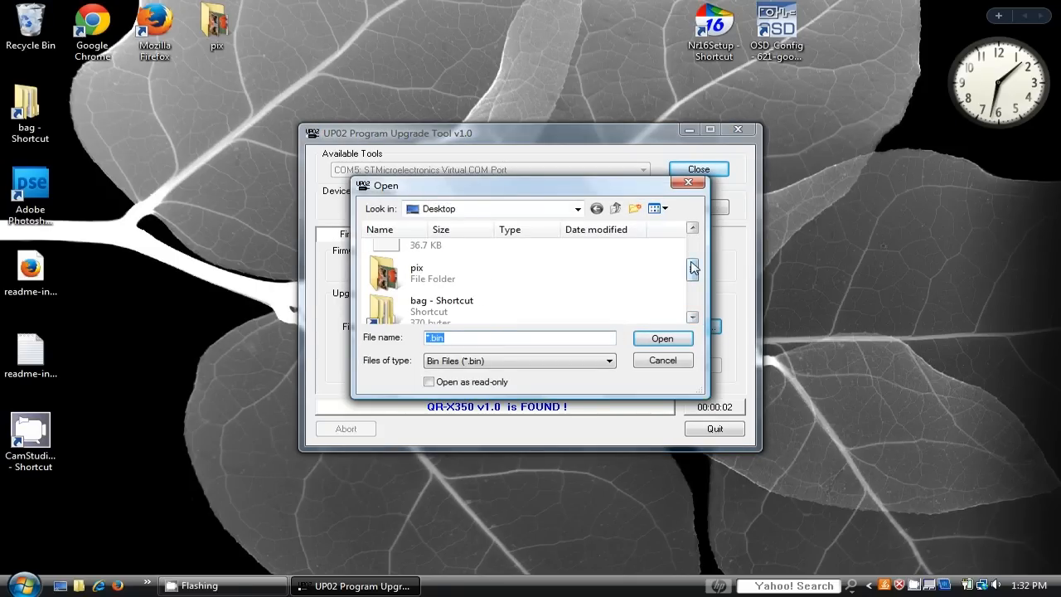
pyautogui.click(662, 338)
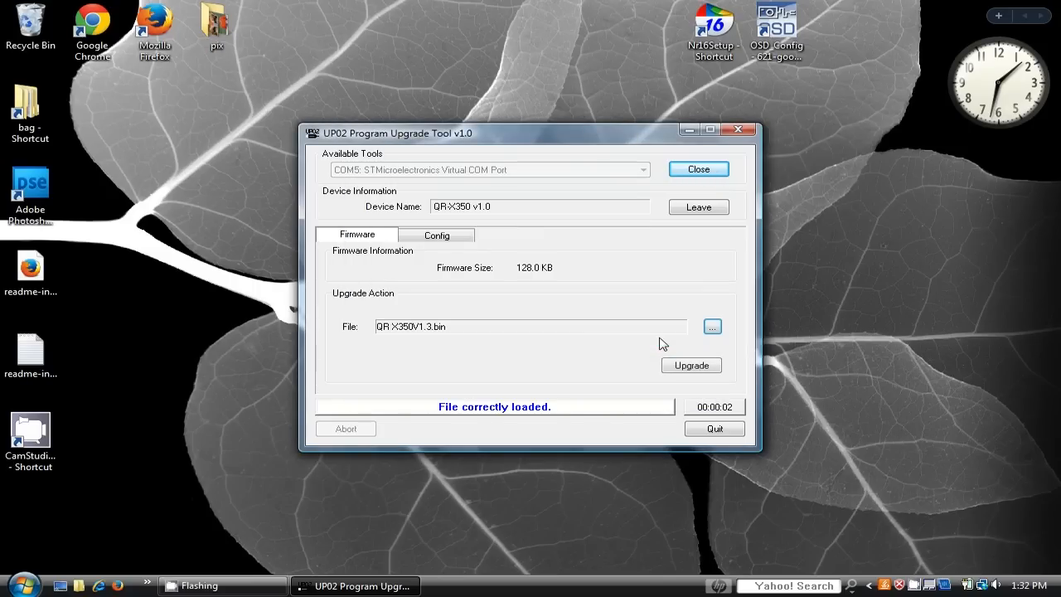
pyautogui.click(692, 364)
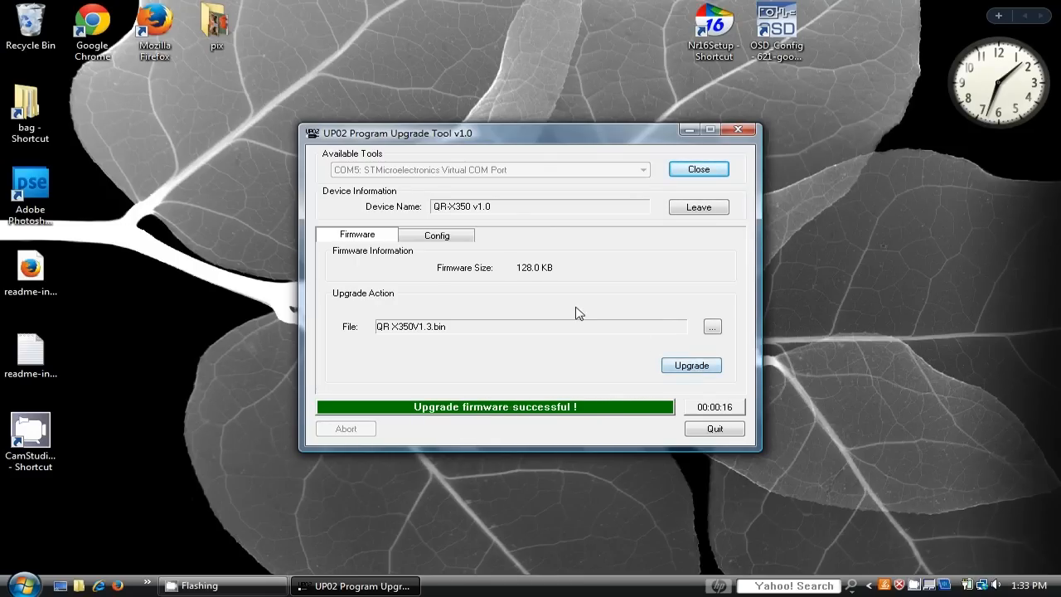
# - On the Config tab, load the GPS_EEPROM.bin configuration file for download
pyautogui.click(436, 234)
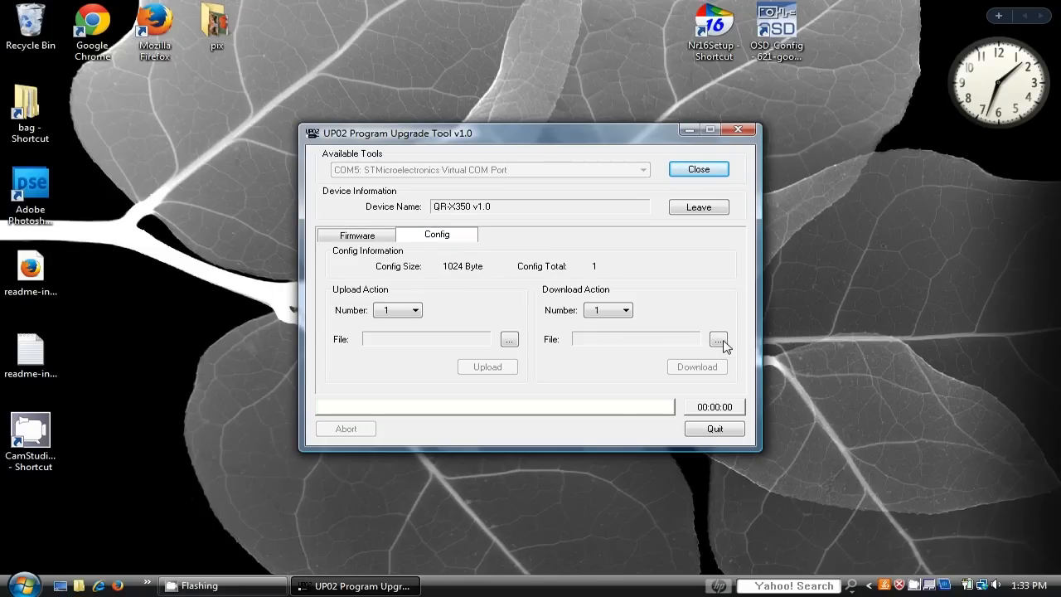
pyautogui.click(718, 340)
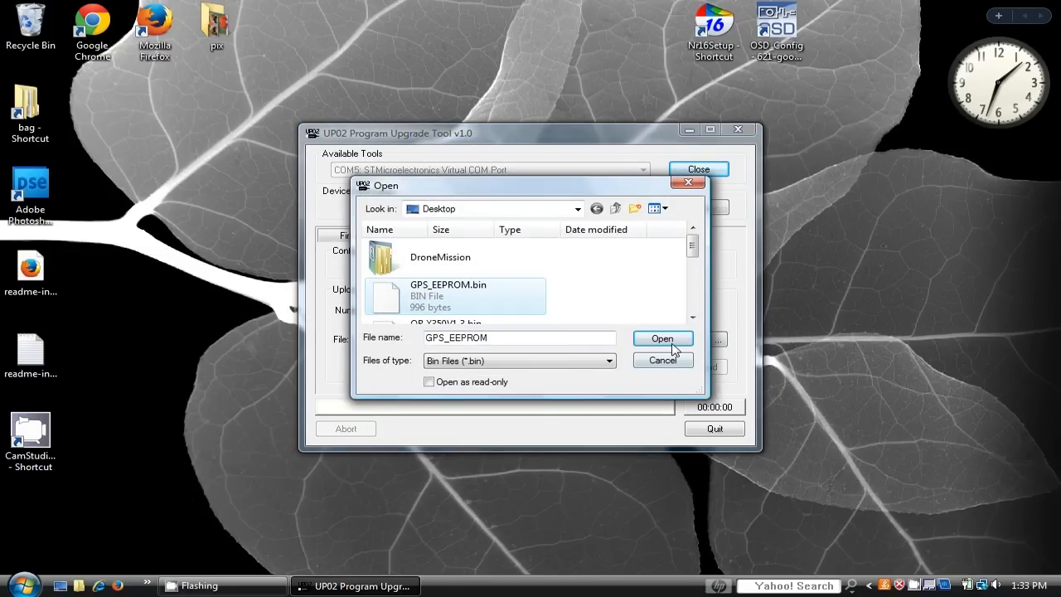
pyautogui.click(663, 338)
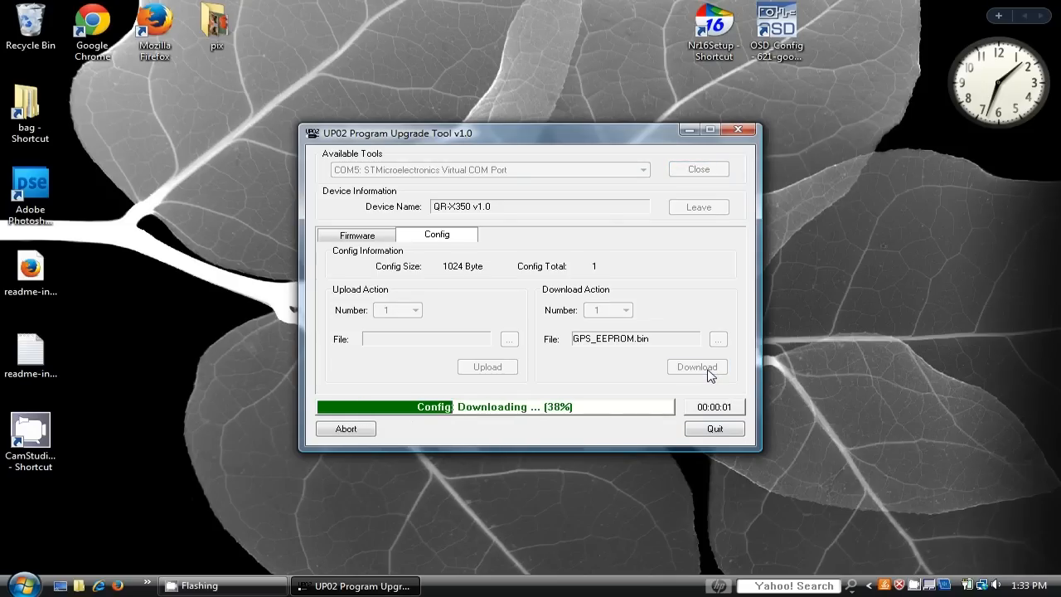